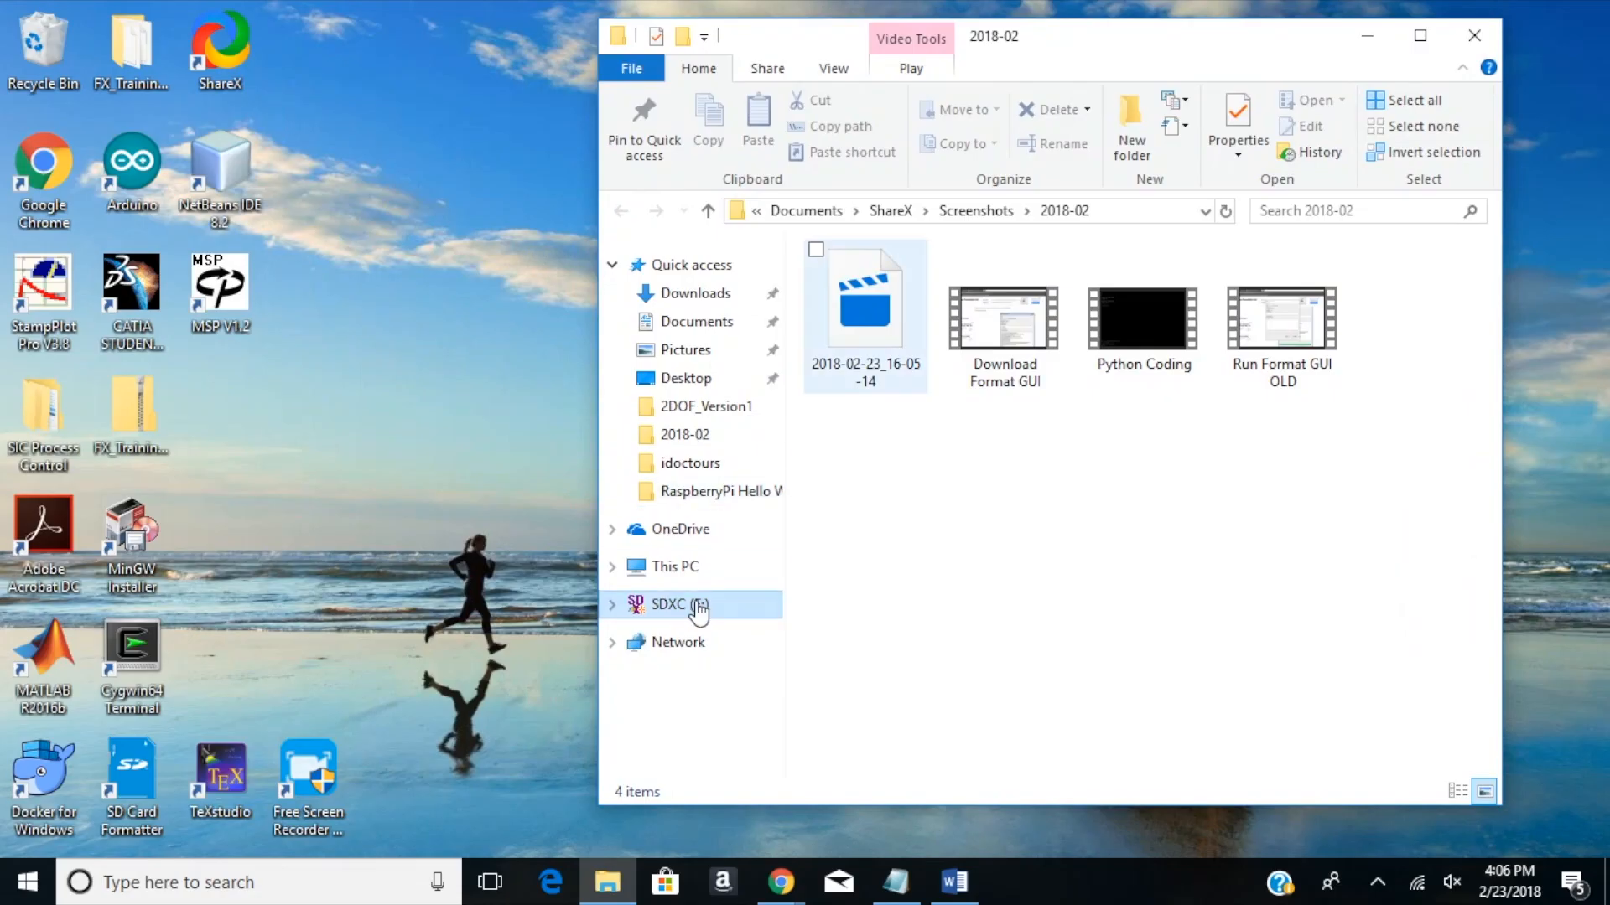
- Select the SDXC (E:) card and follow the guide's FAT32 Format tool link
{"action": "left_click", "coordinate": [678, 604]}
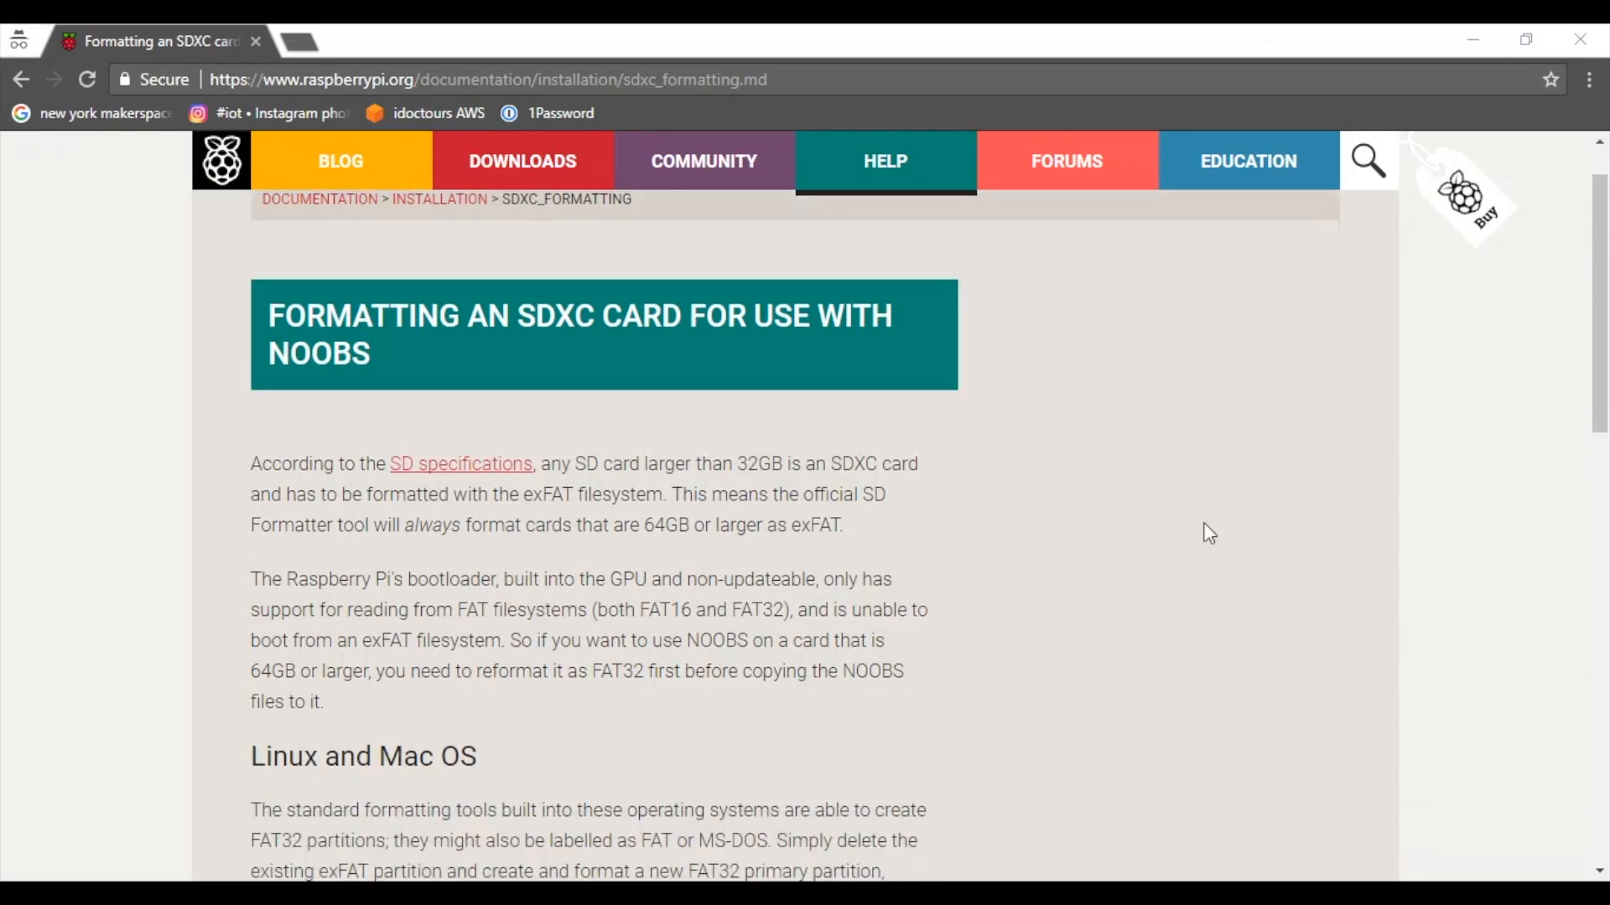
{"action": "scroll", "scroll_direction": "down", "scroll_amount": 3}
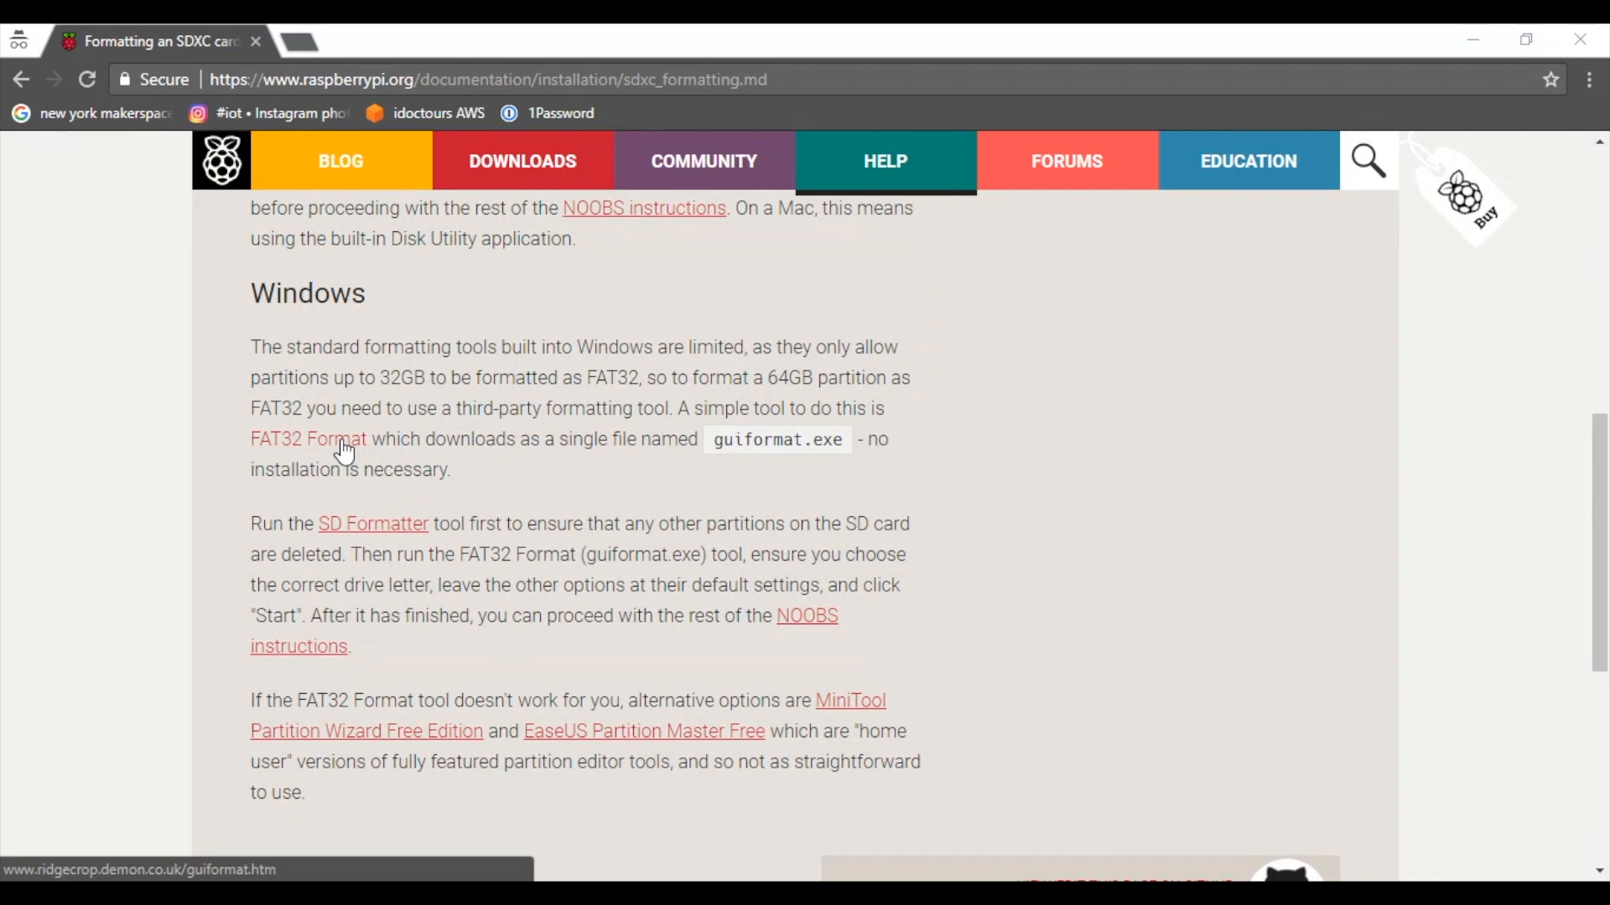
{"action": "left_click", "coordinate": [306, 438]}
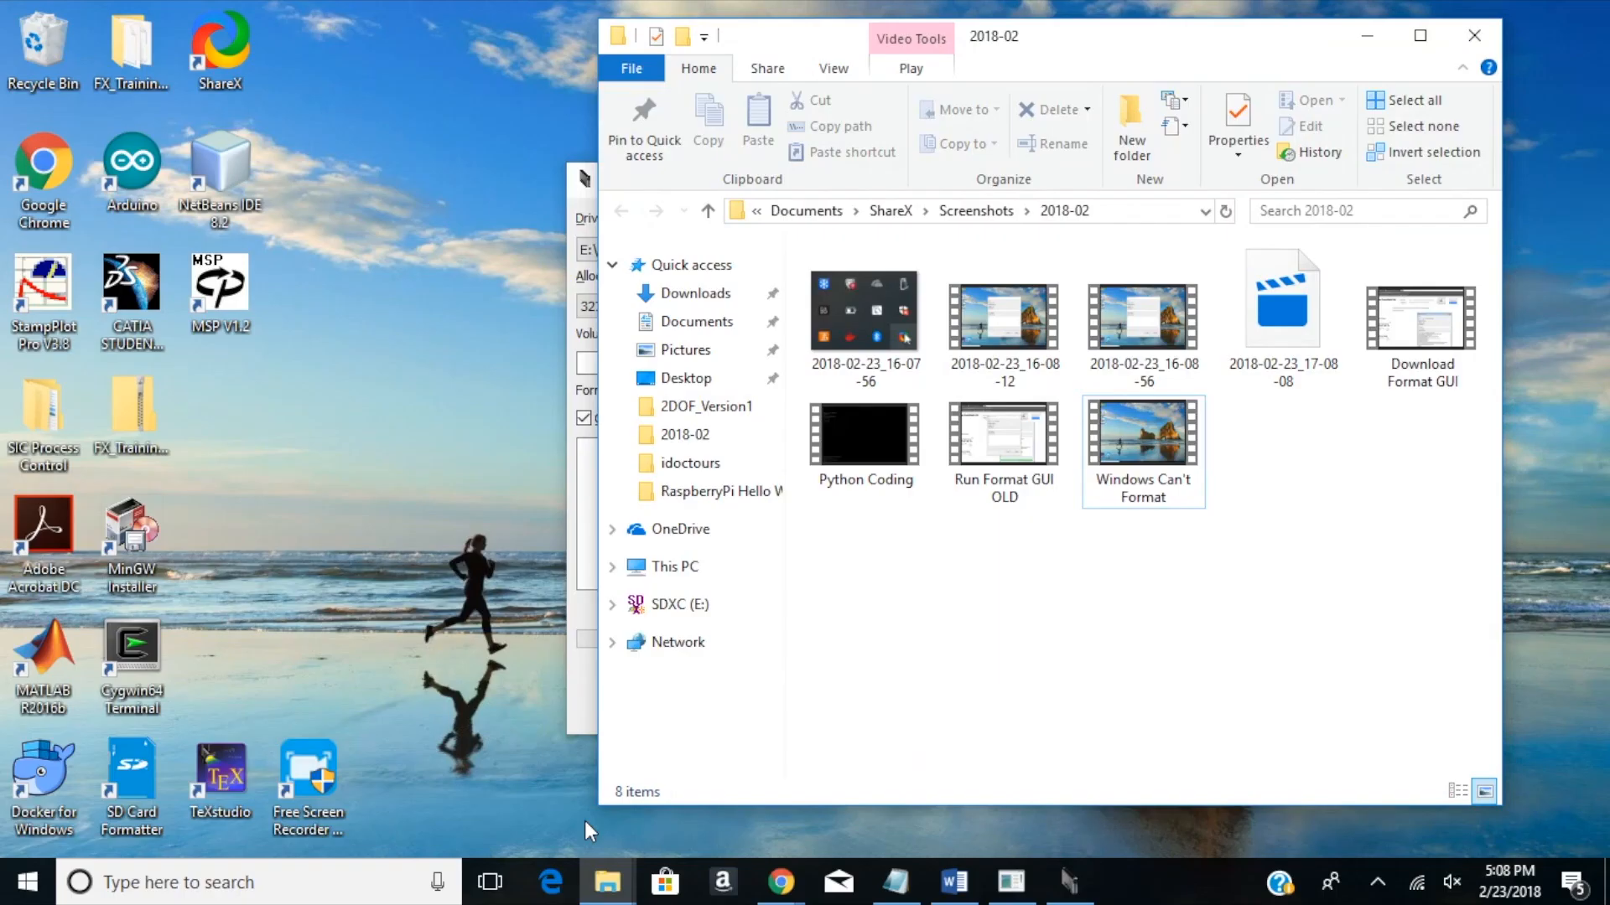
{"action": "mouse_move", "coordinate": [746, 604]}
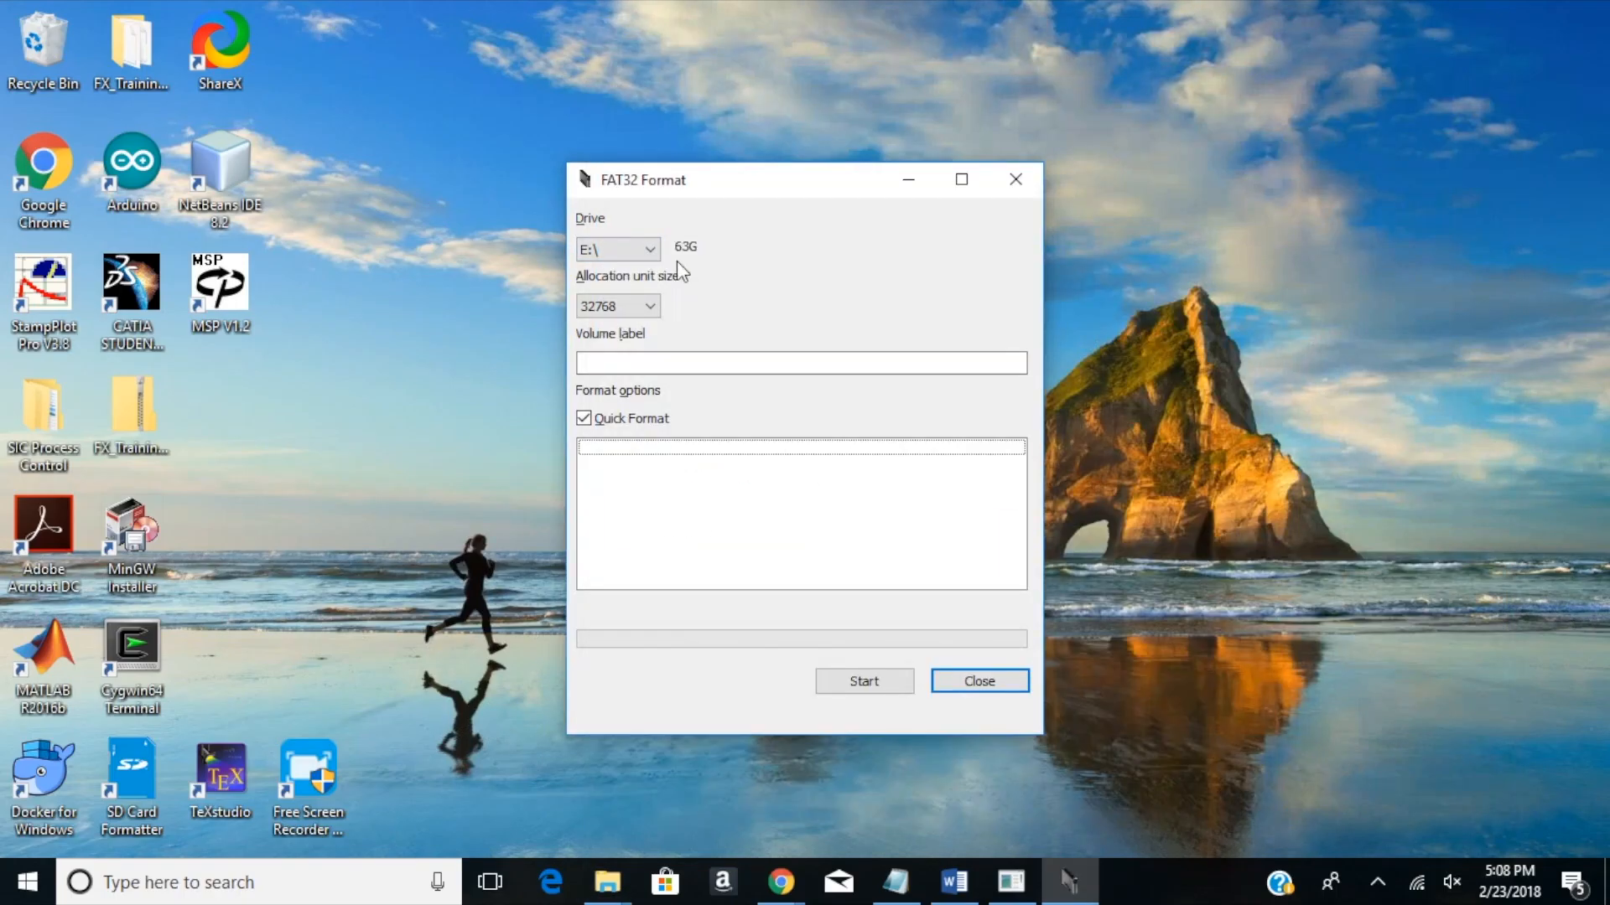
- Format drive E: (63G) as FAT32, then download the full NOOBS package ZIP
{"action": "left_click", "coordinate": [864, 681]}
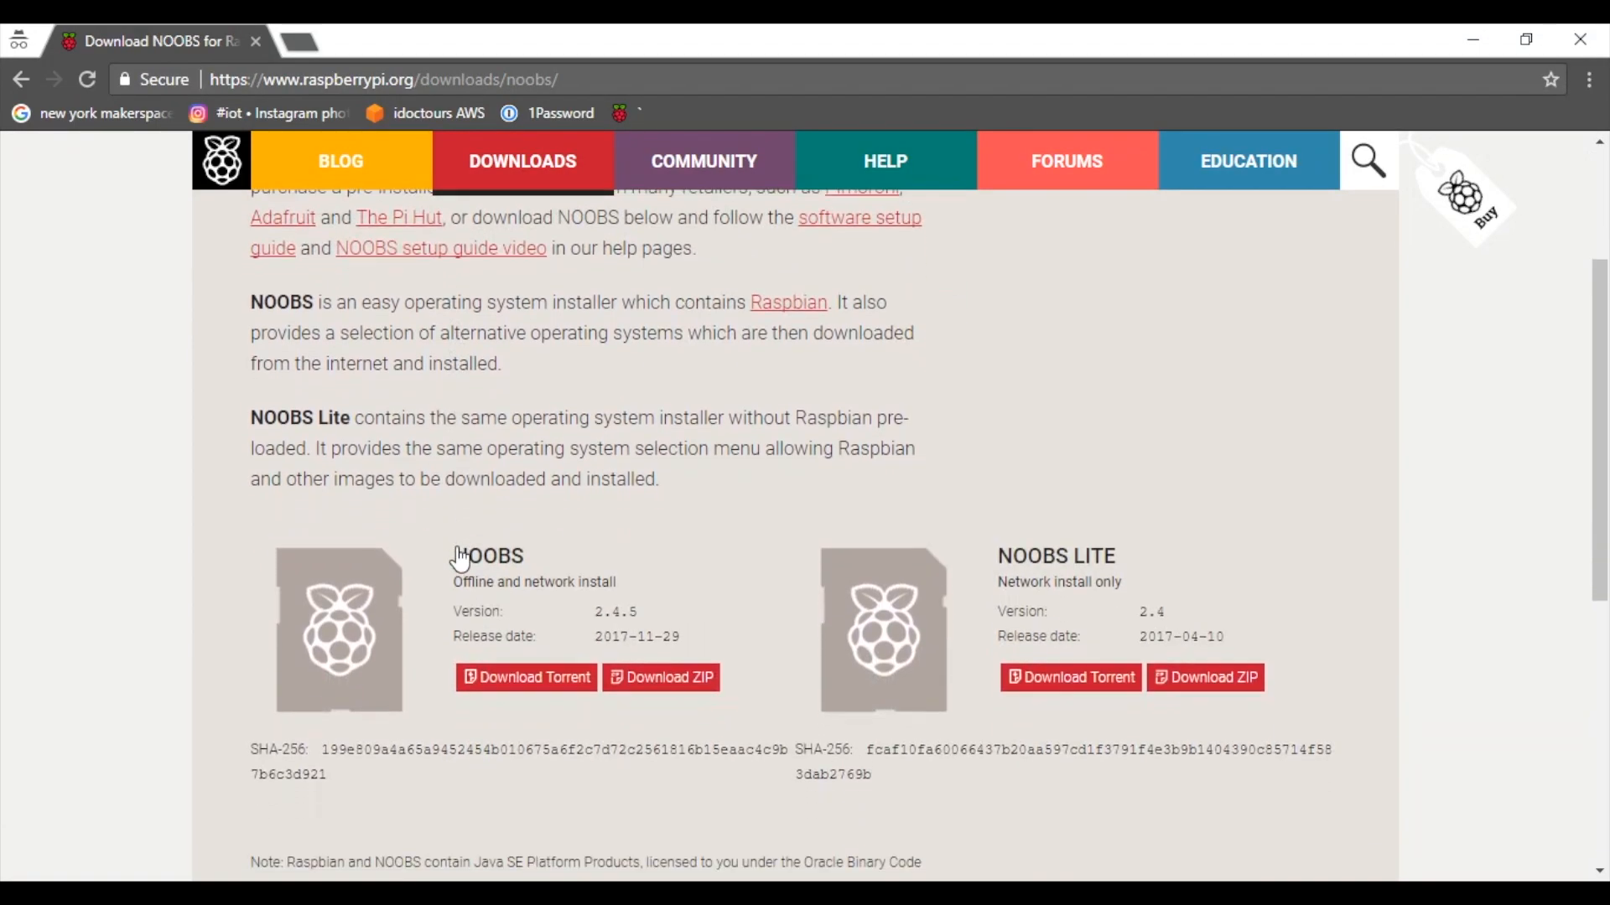
{"action": "left_click", "coordinate": [661, 676]}
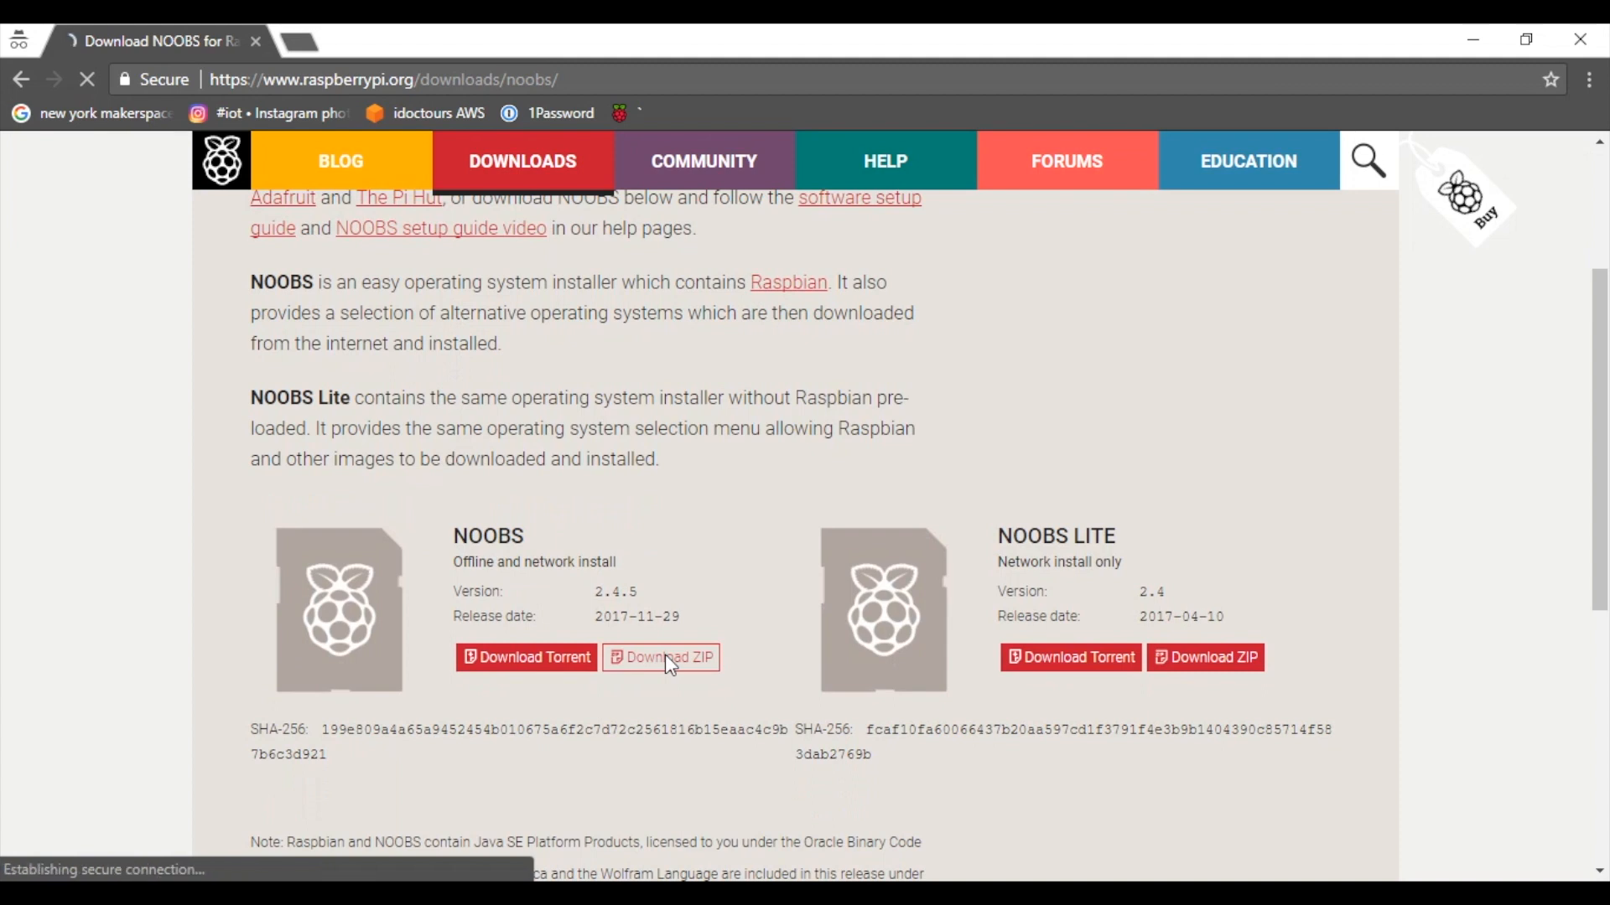
{"action": "left_click", "coordinate": [667, 658]}
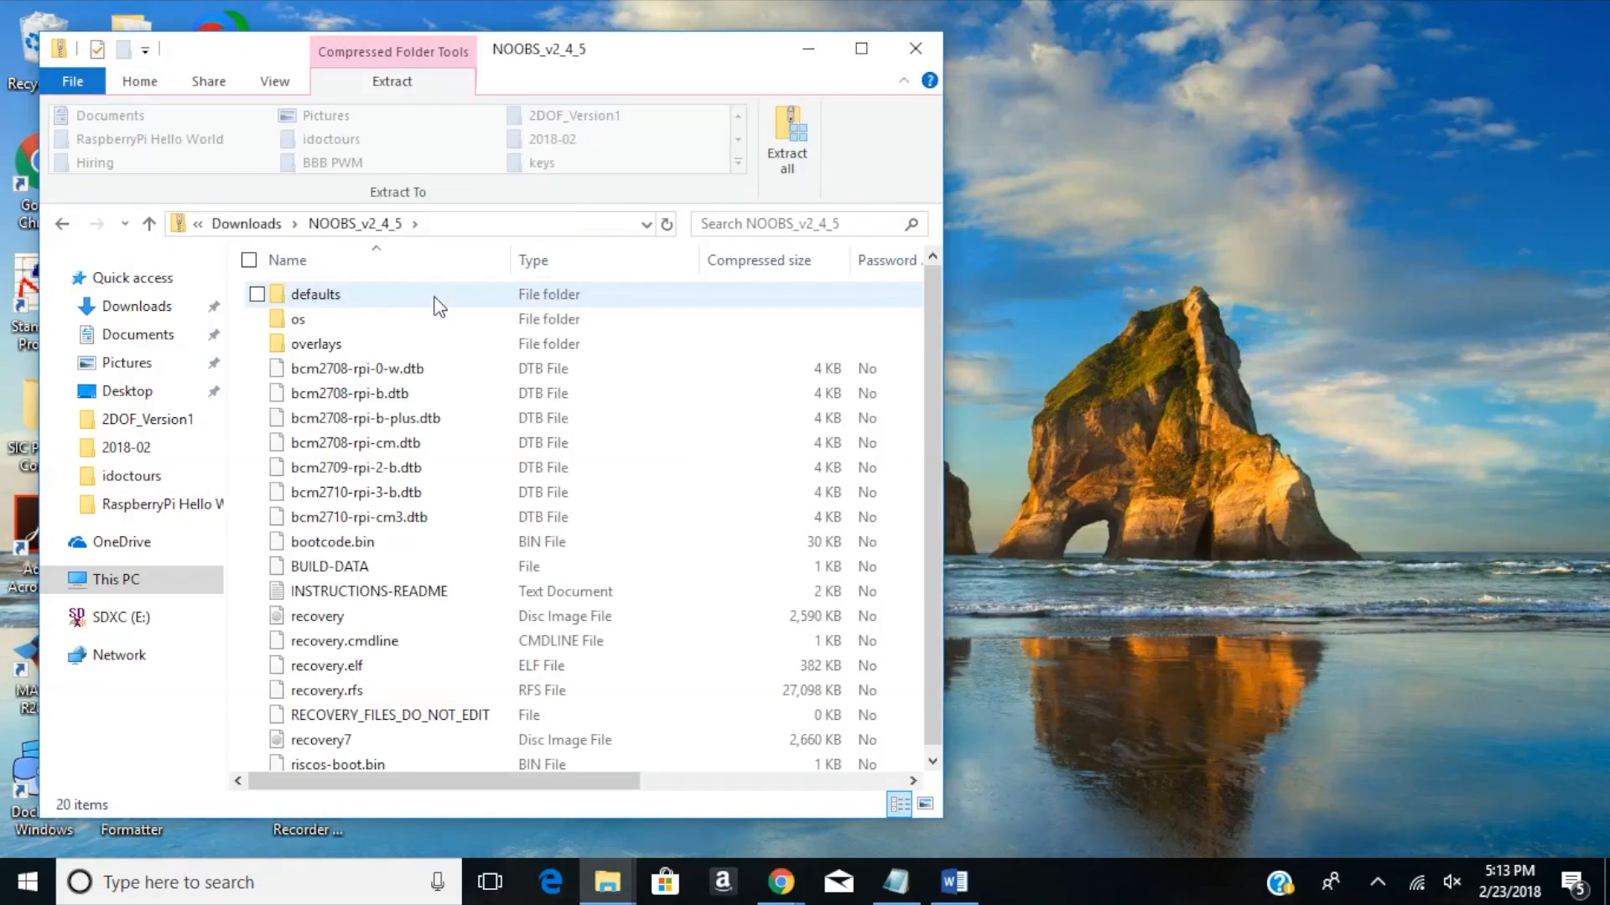
- Select the contents of the NOOBS_v2_4_5 archive for copying to the SD card
{"action": "left_click", "coordinate": [786, 139]}
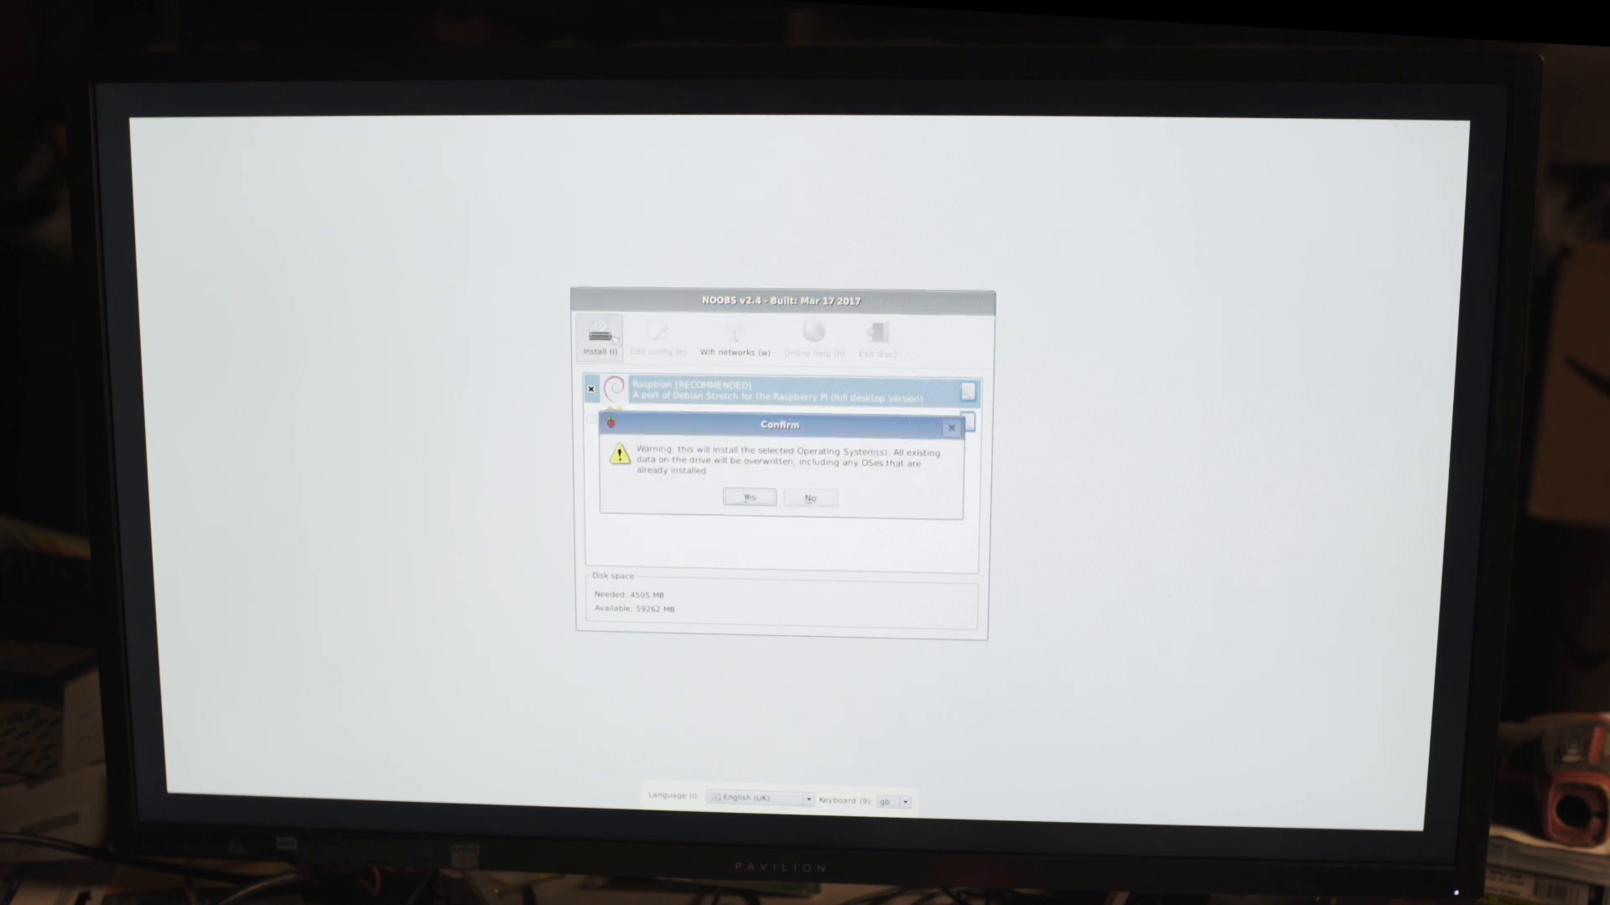
- Confirm installing Raspbian over the card's existing data
{"action": "left_click", "coordinate": [748, 496]}
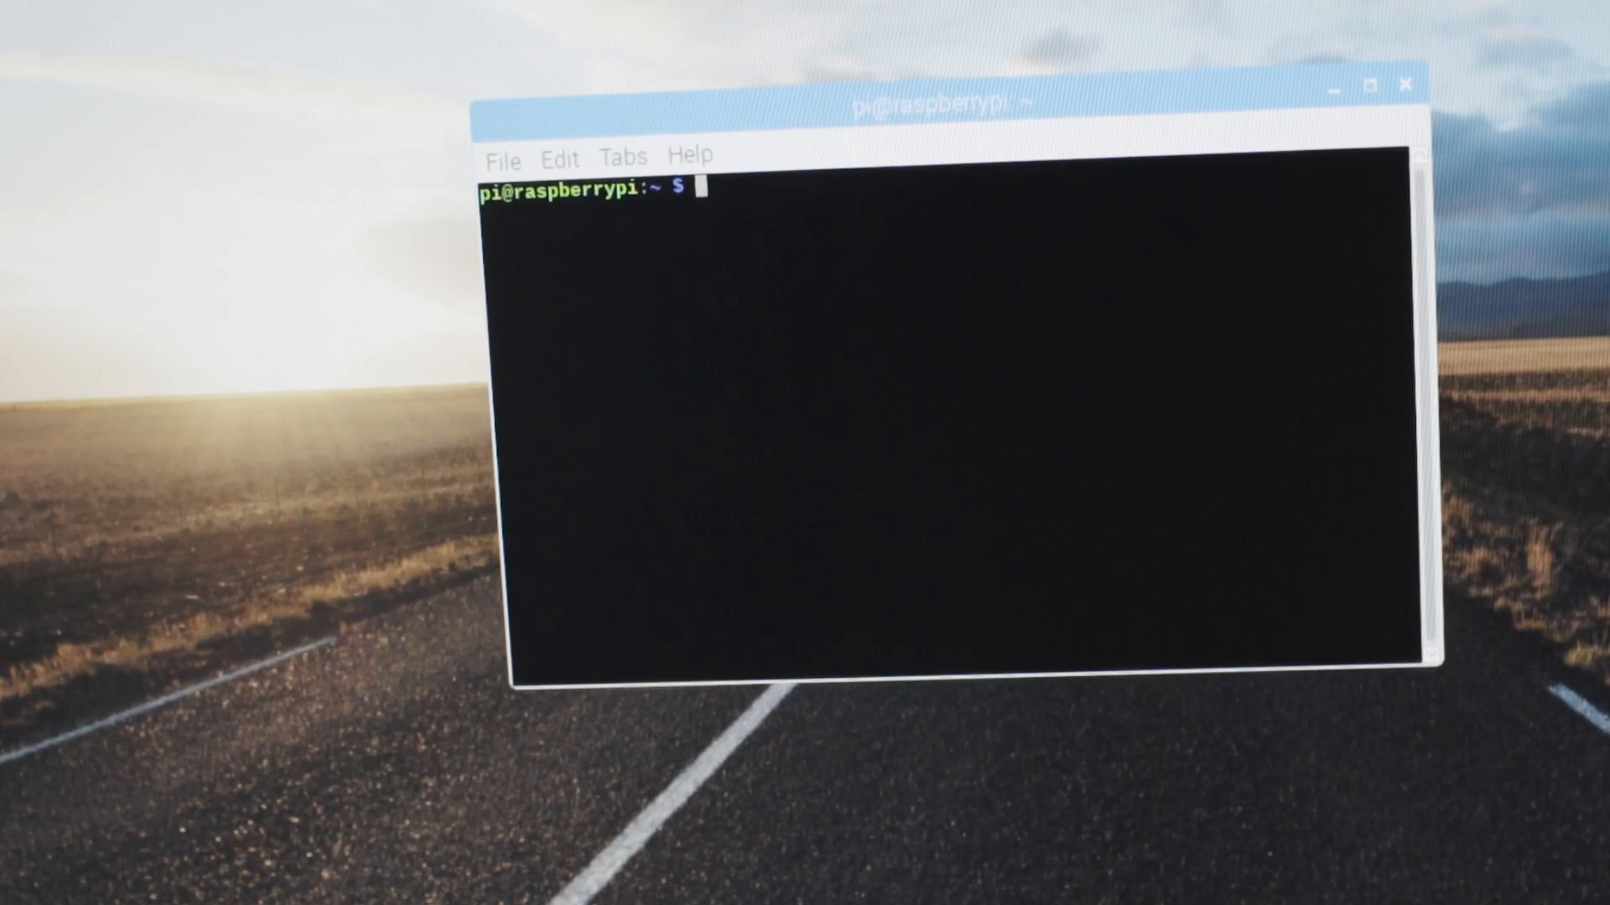
- Start led-test.py in vi with the RPi.GPIO import, BCM mode setup and ledState = True loop header
{"action": "type", "text": "vi led"}
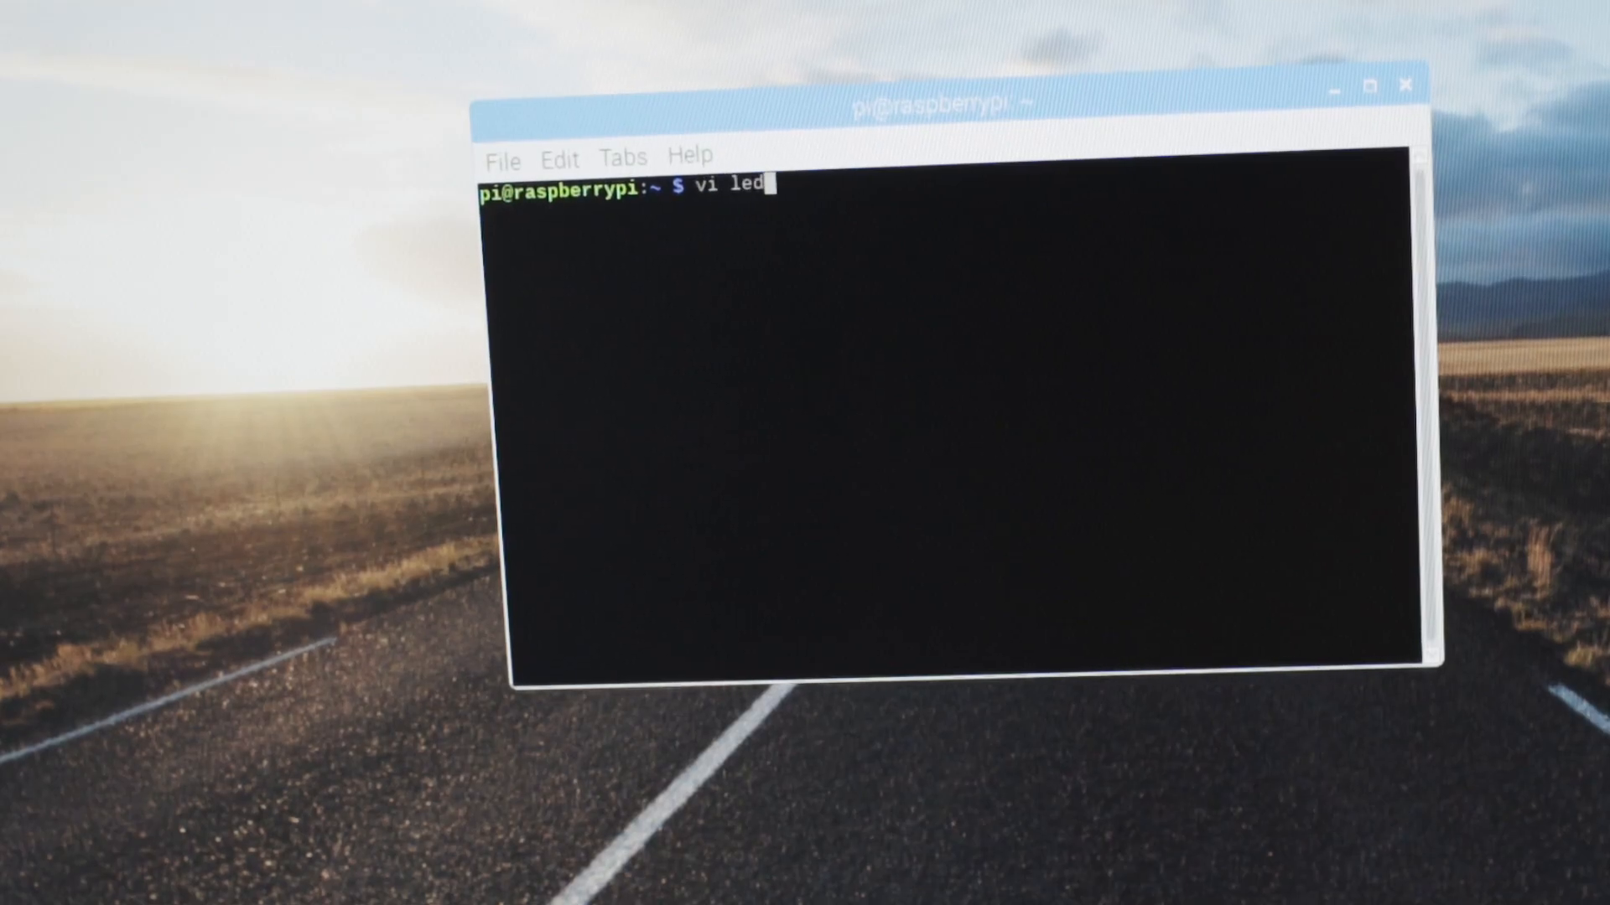
{"action": "type", "text": "-test.py"}
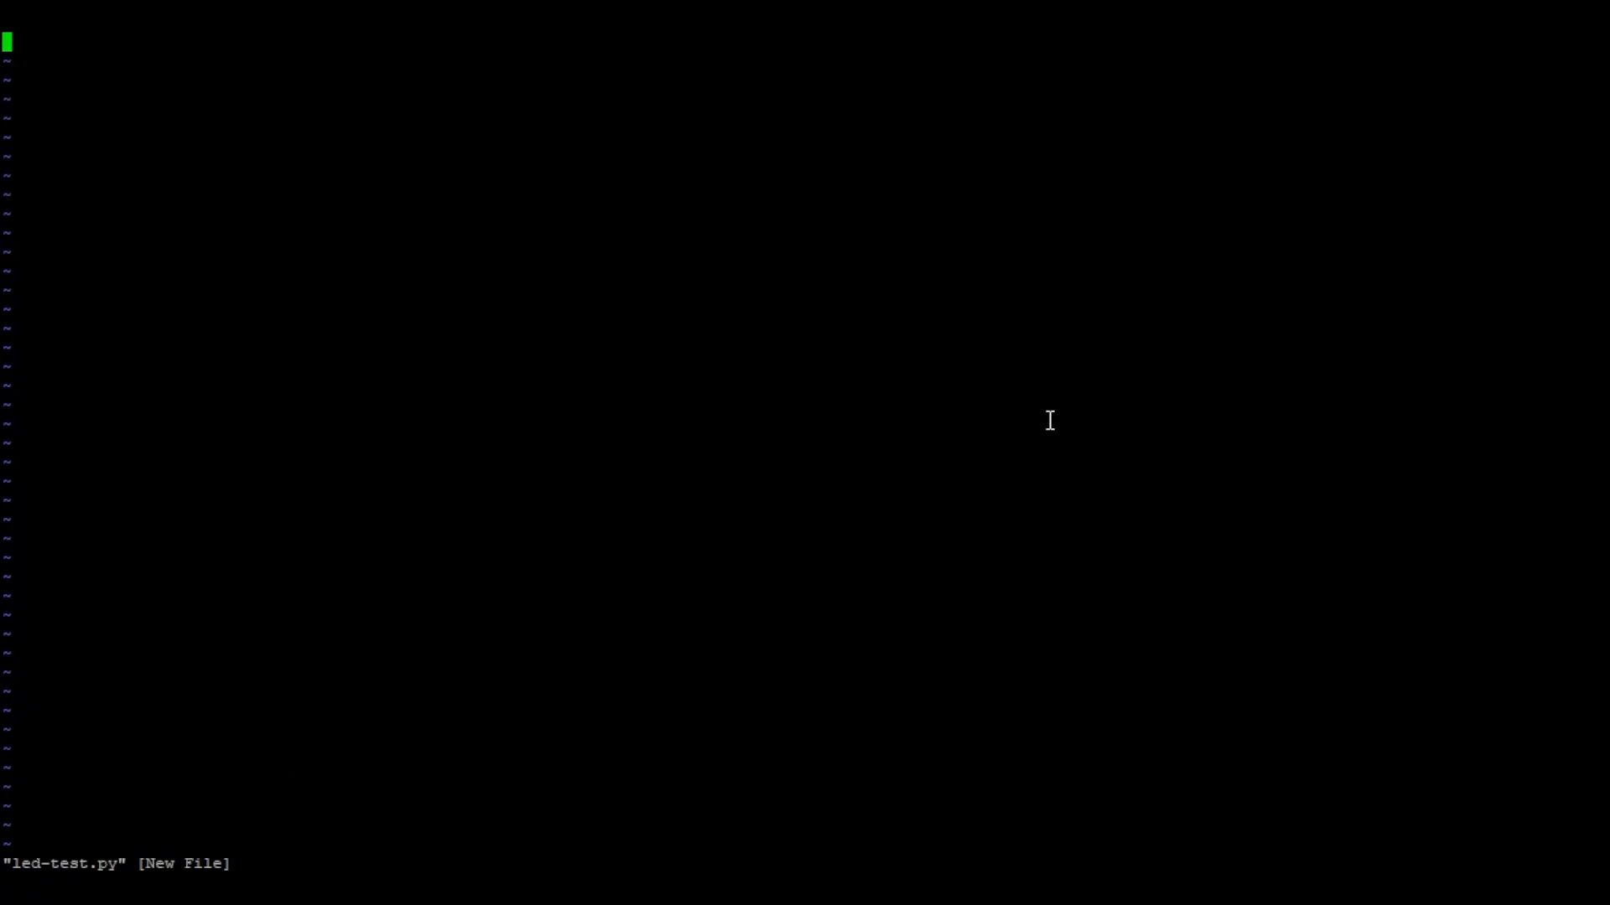
{"action": "type", "text": "import RPi.GPIO as GPI"}
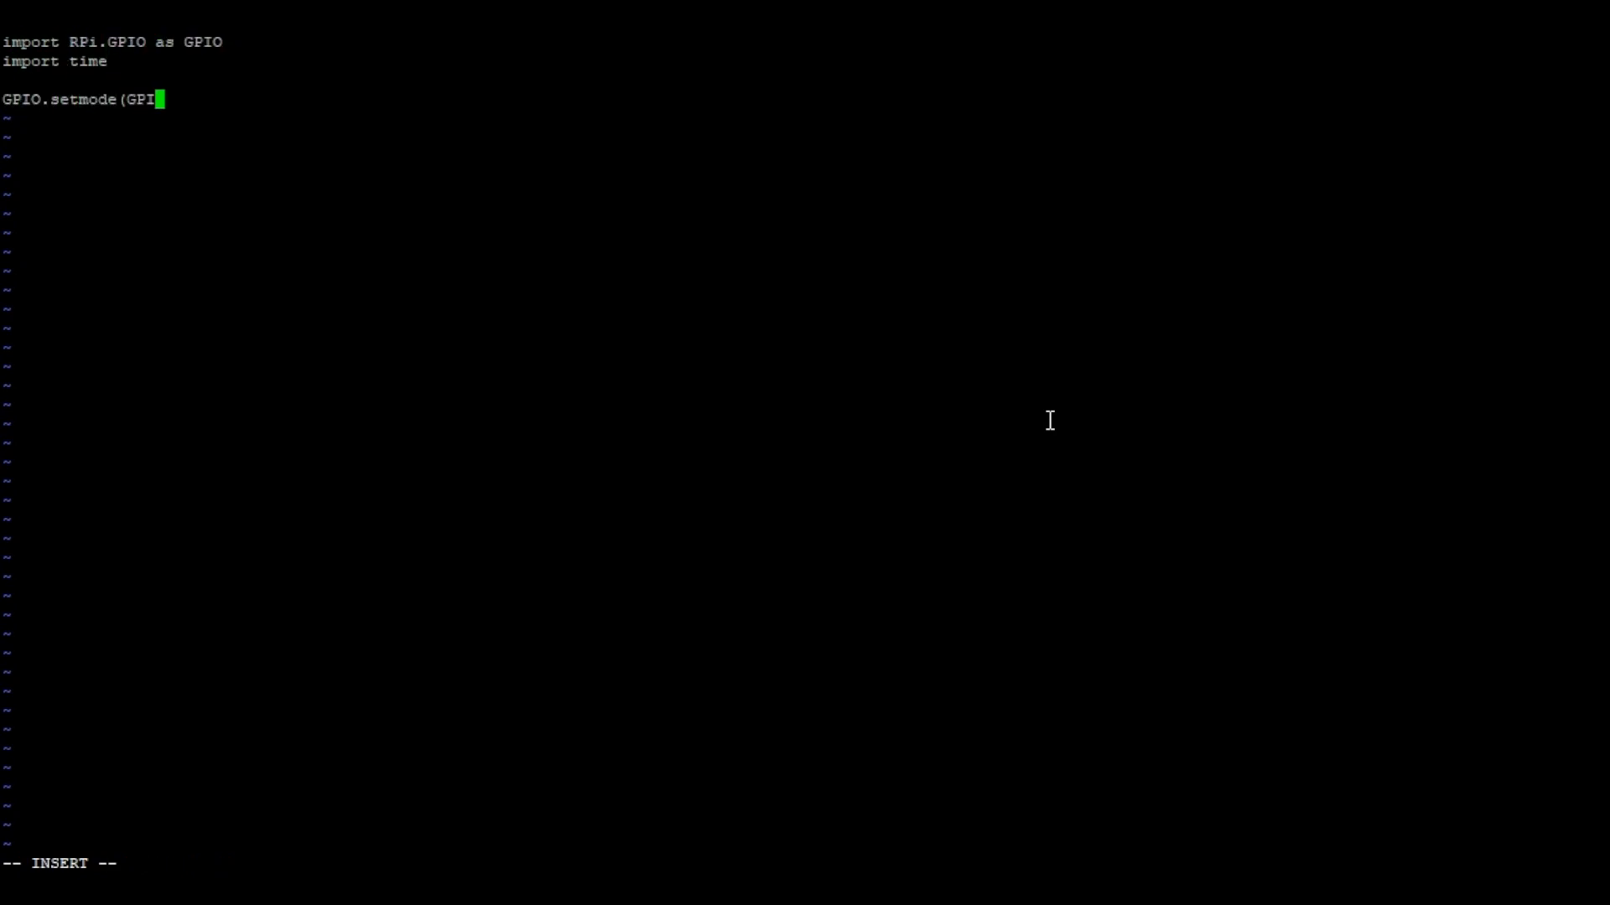
{"action": "type", "text": "O.BCM)"}
{"action": "type", "text": "led"}
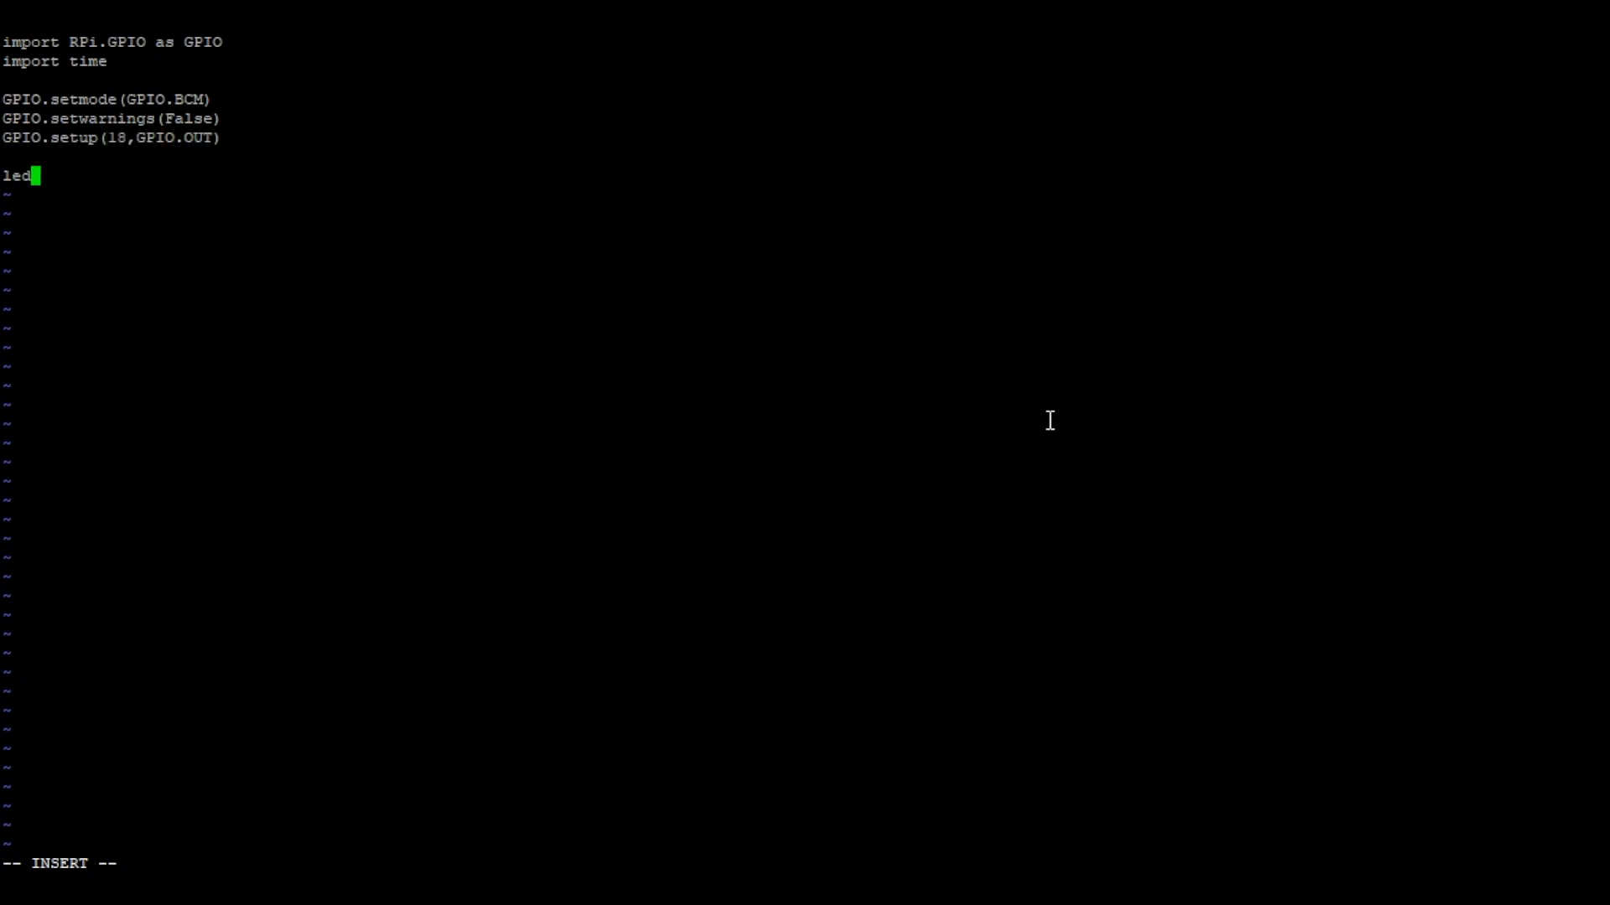
{"action": "type", "text": "State = True"}
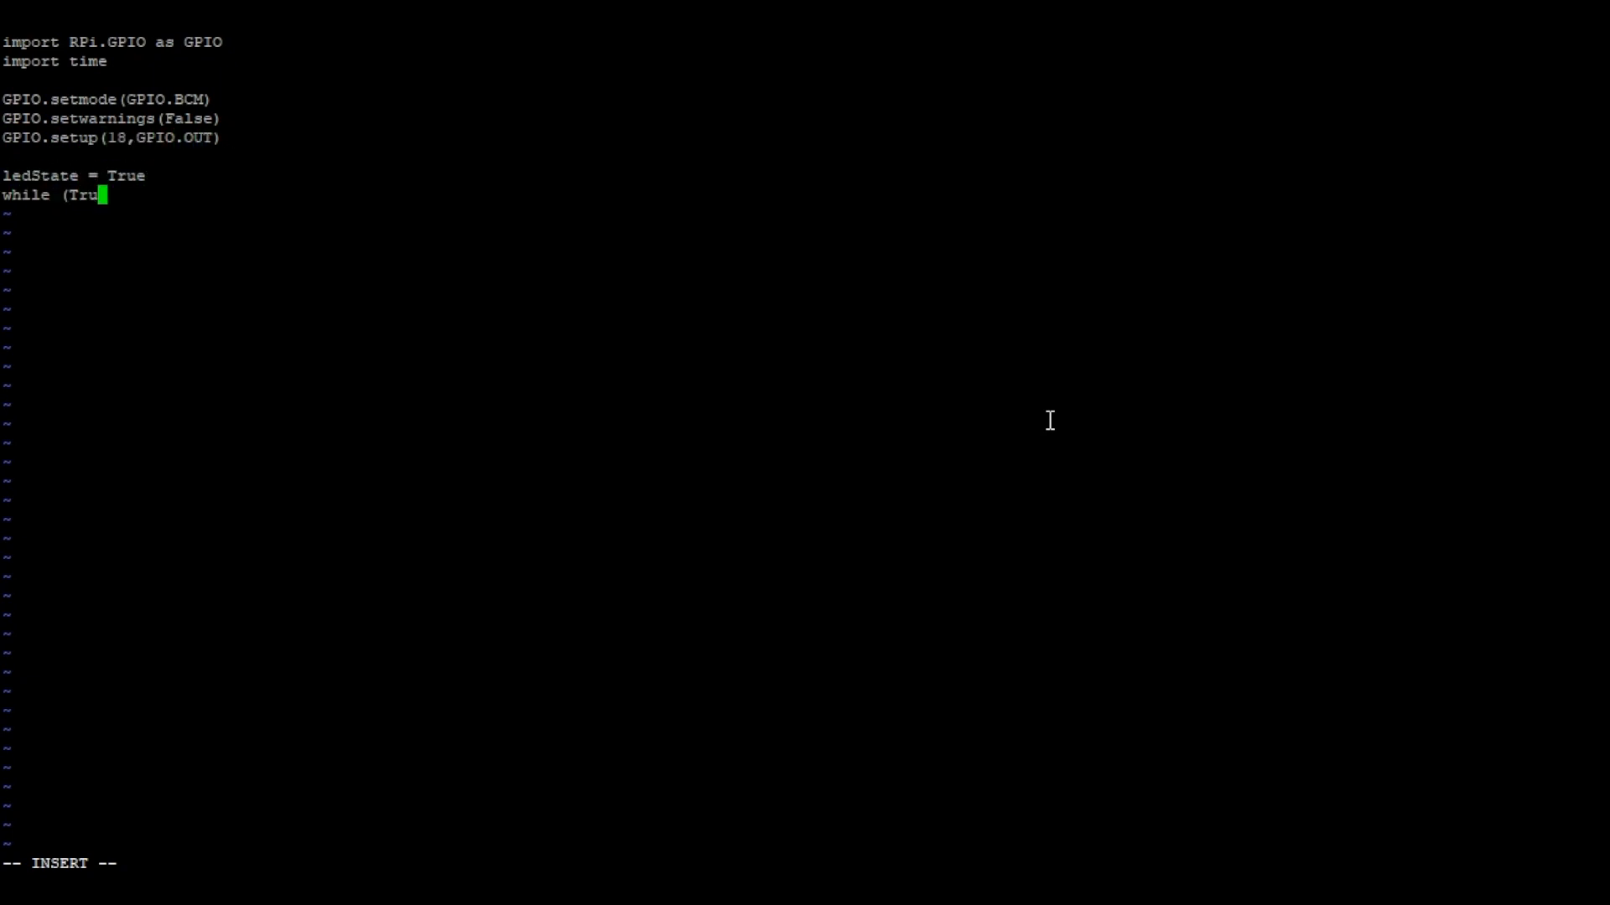
{"action": "type", "text": "e):"}
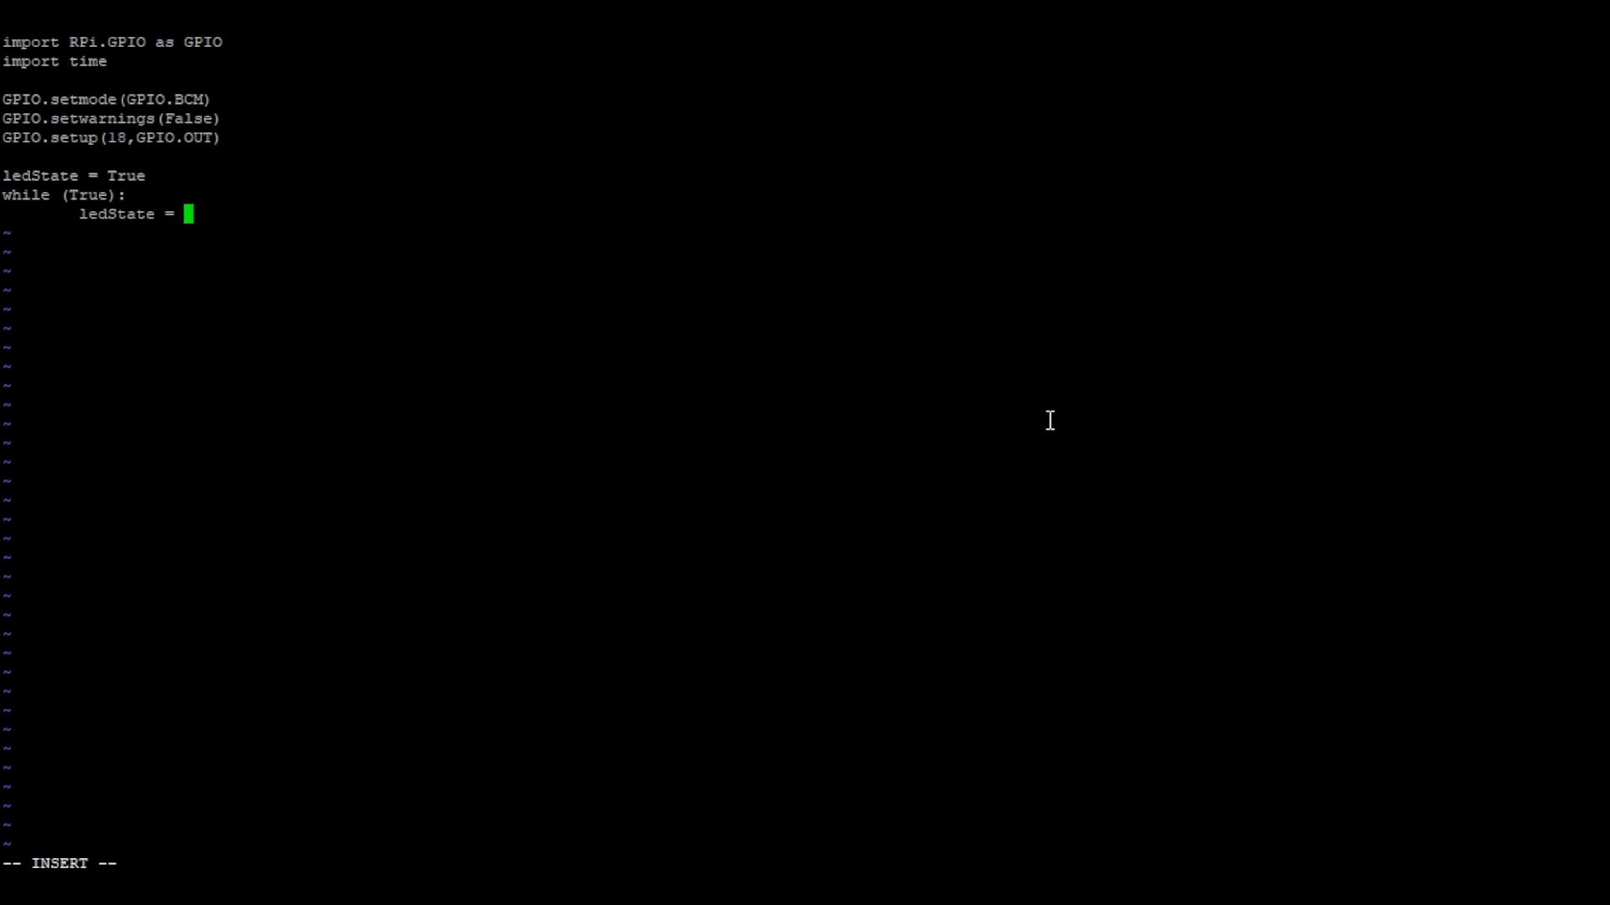
- Write the loop body toggling ledState, setting pin 18 HIGH or LOW, sleeping 1 second and printing
{"action": "type", "text": "not ledState;"}
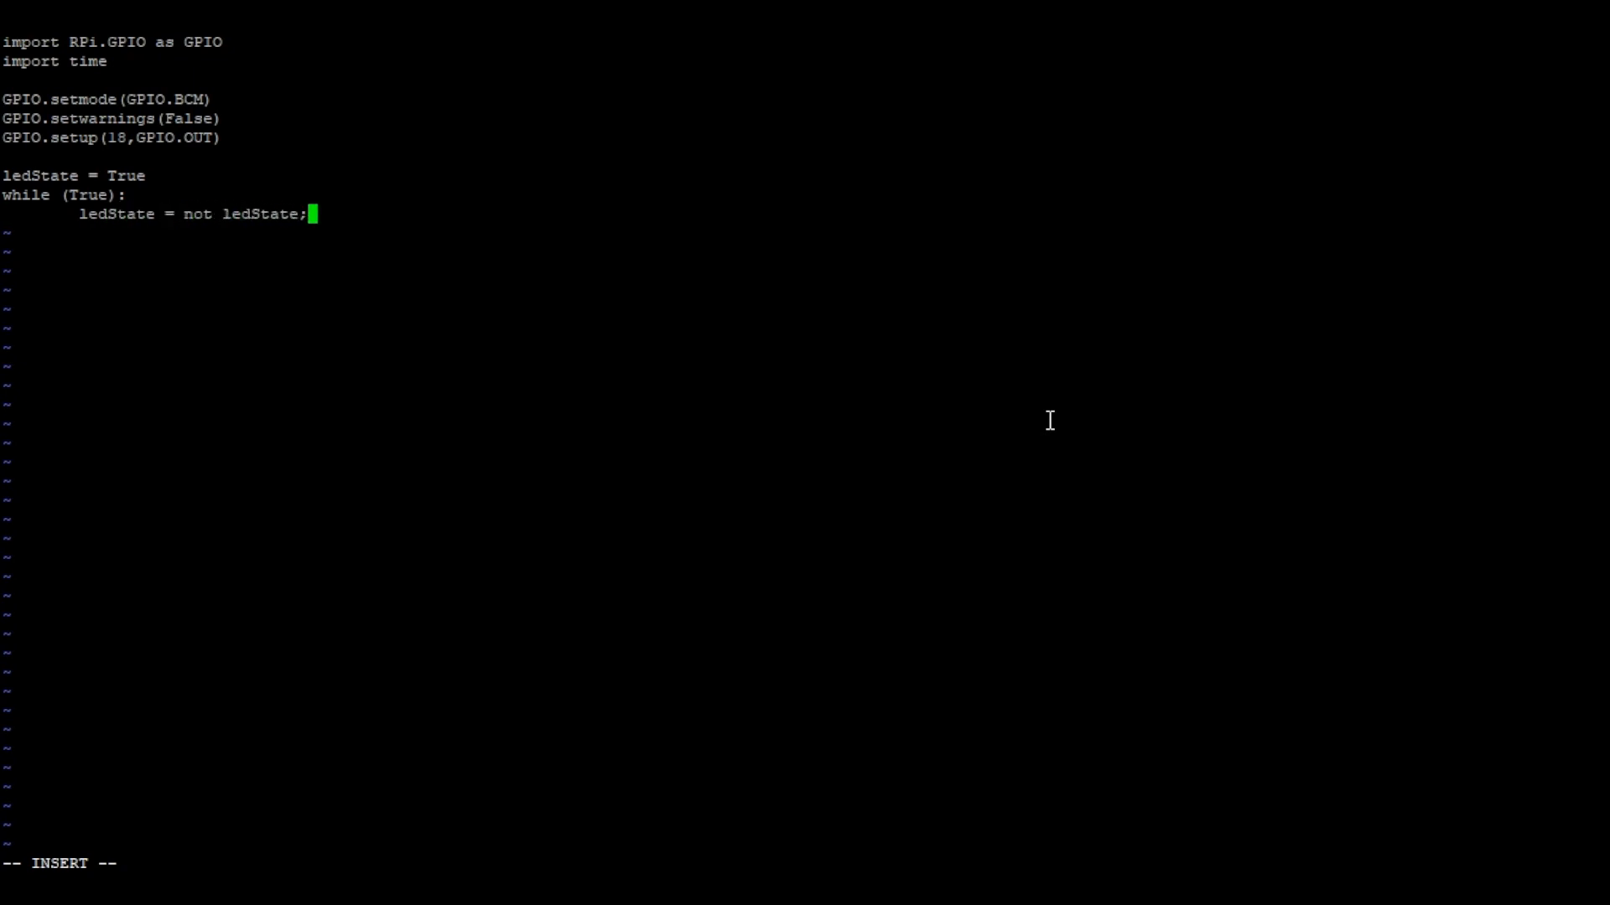
{"action": "type", "text": "if (ledState):"}
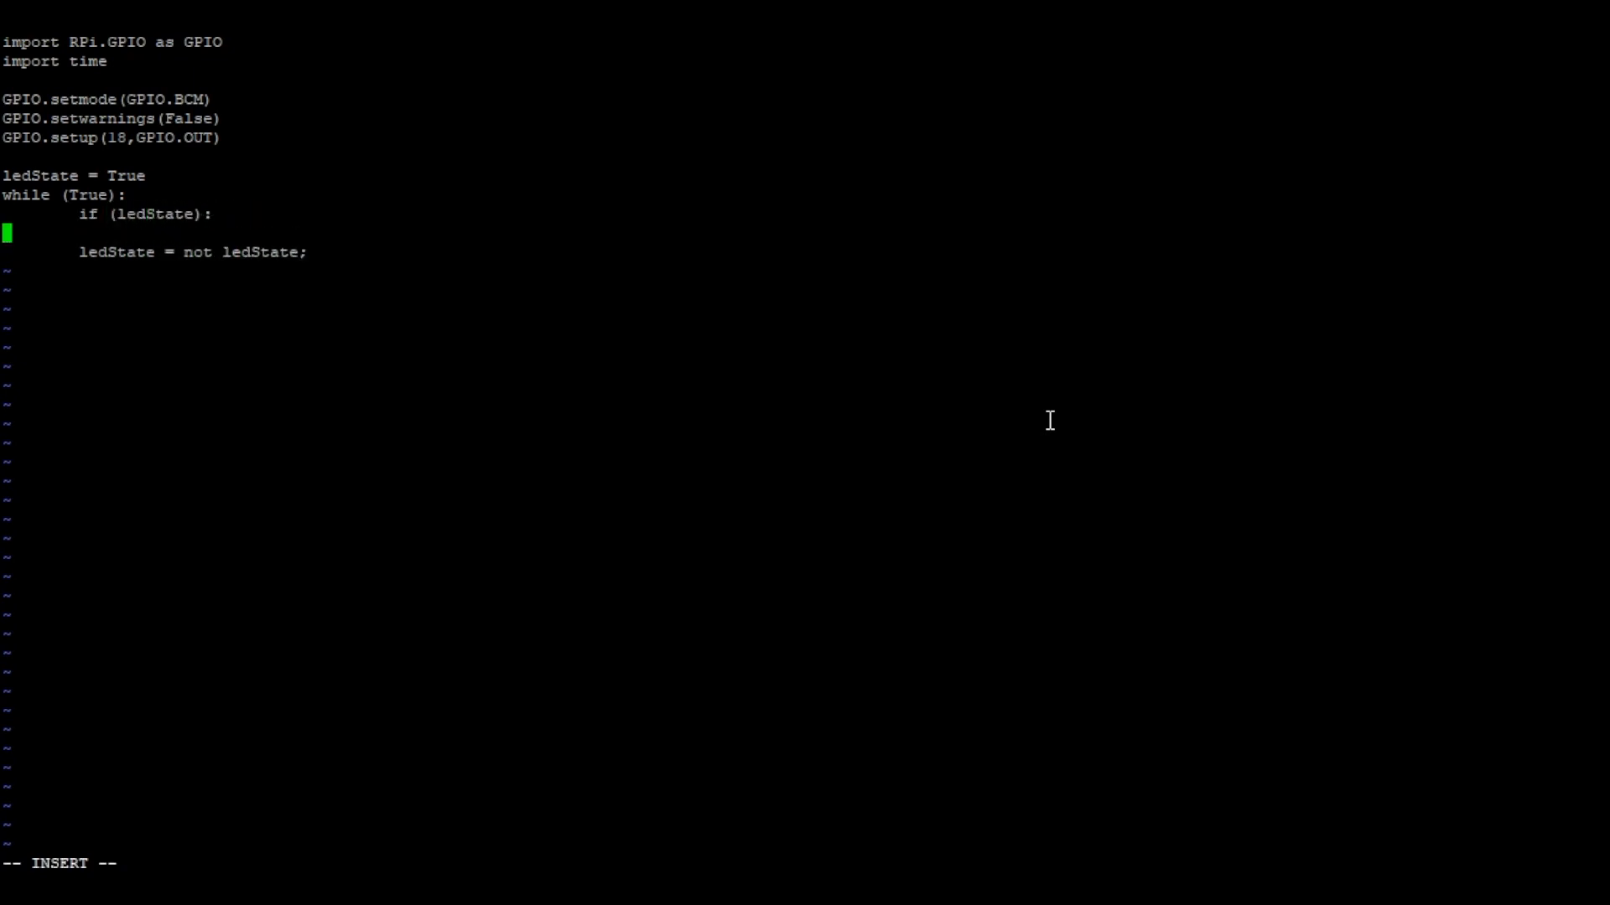
{"action": "type", "text": "GPIO.output(18,GPIO.HIGH)"}
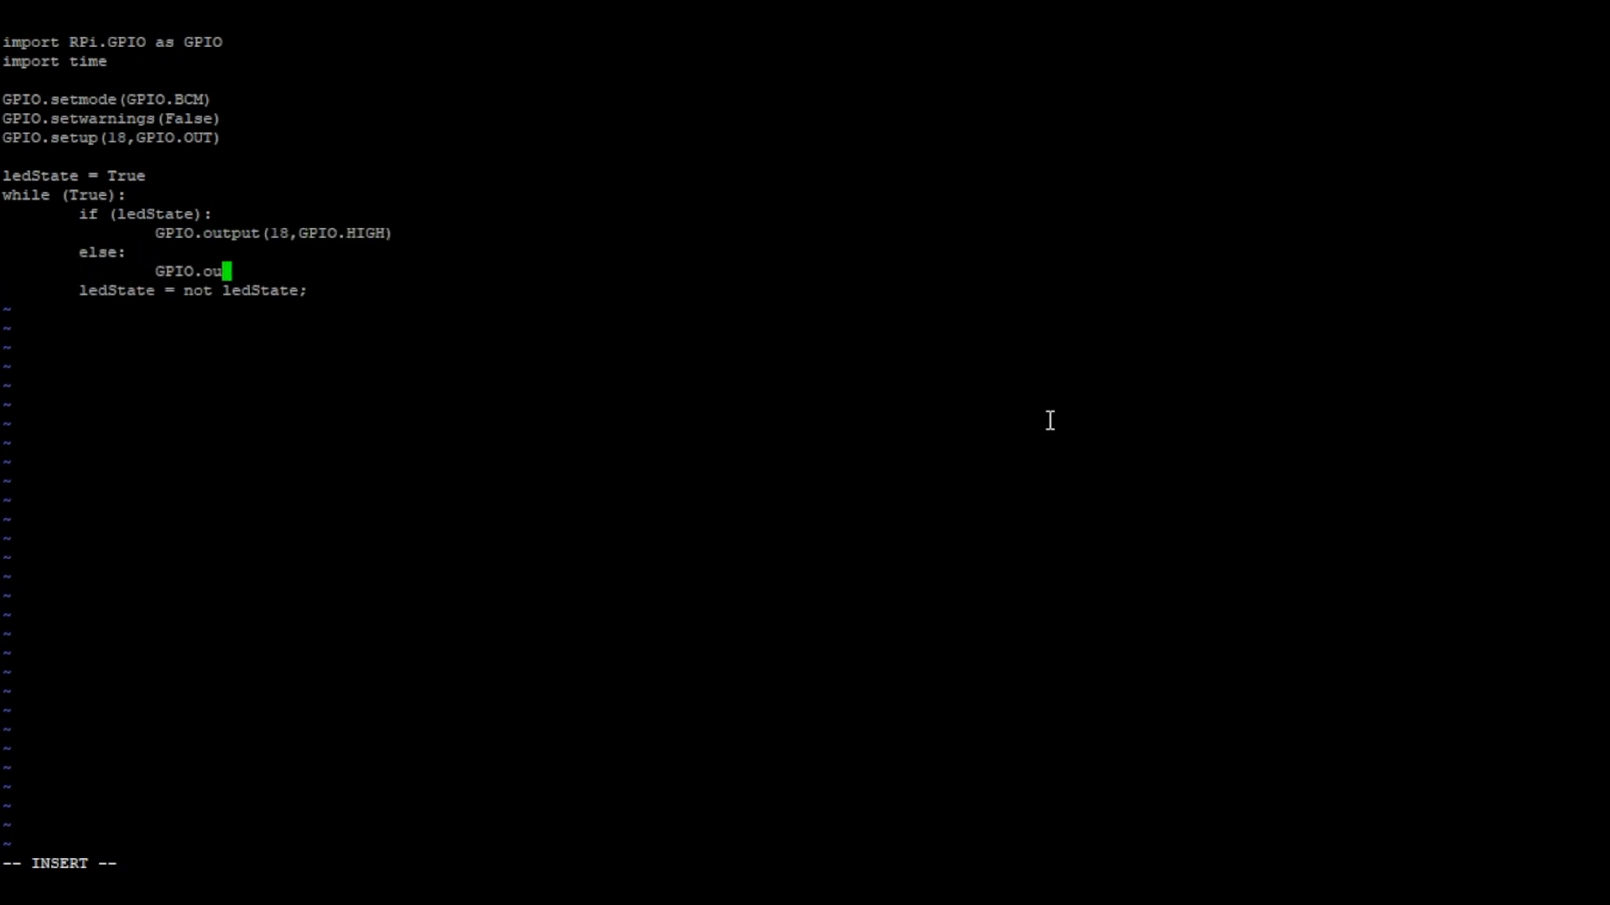
{"action": "type", "text": "tput(18,GPIO.LOW)"}
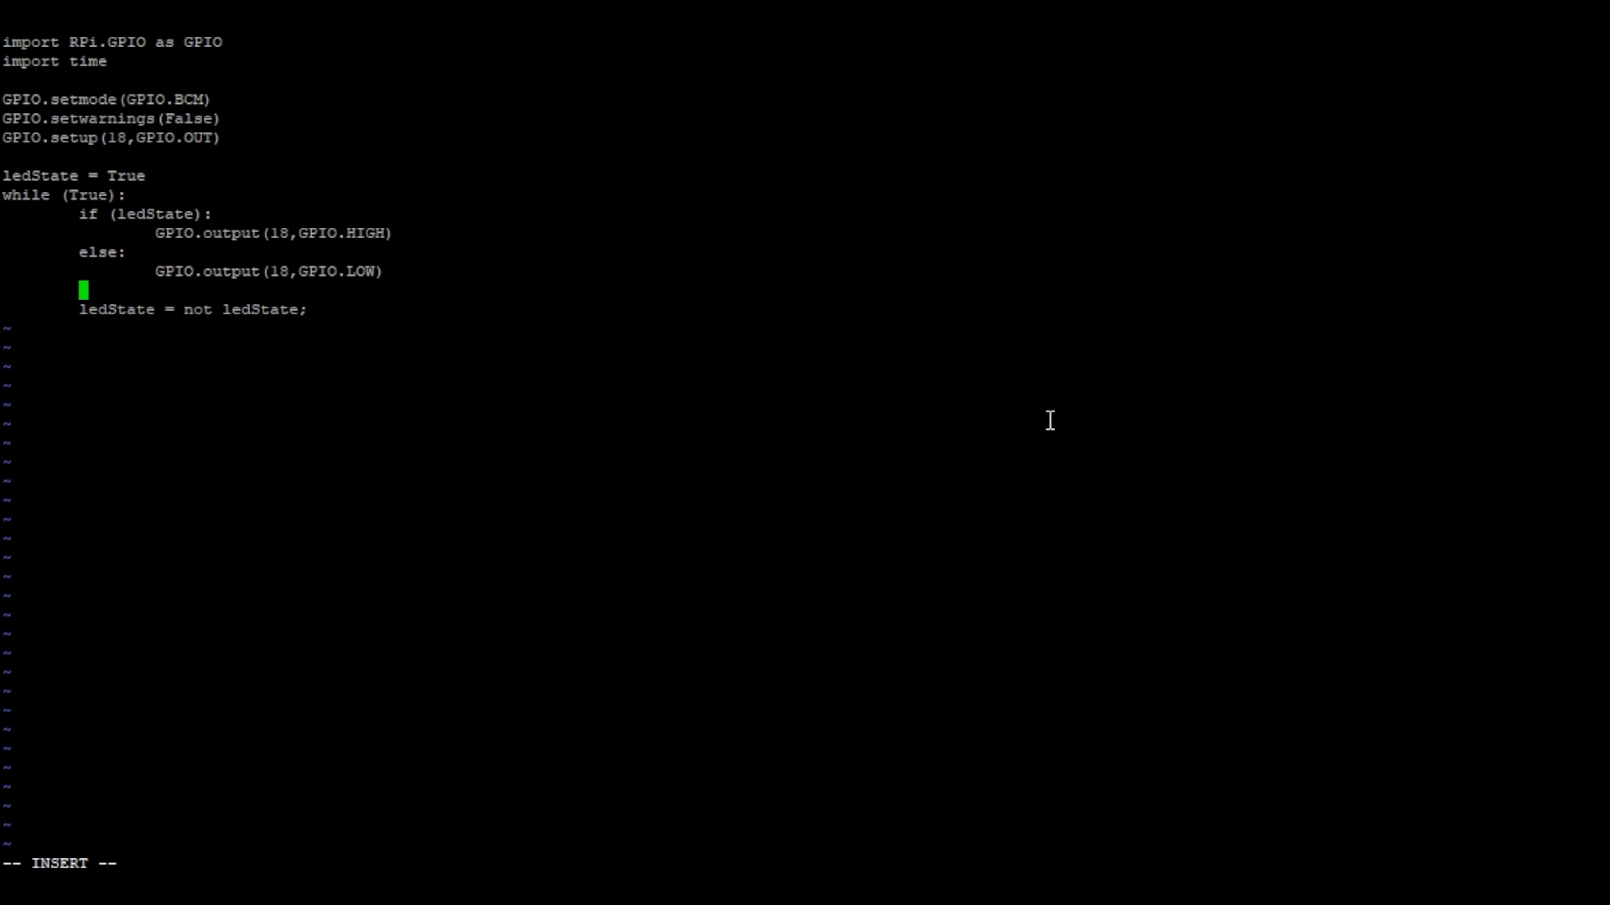
{"action": "type", "text": "time.sleep(1)"}
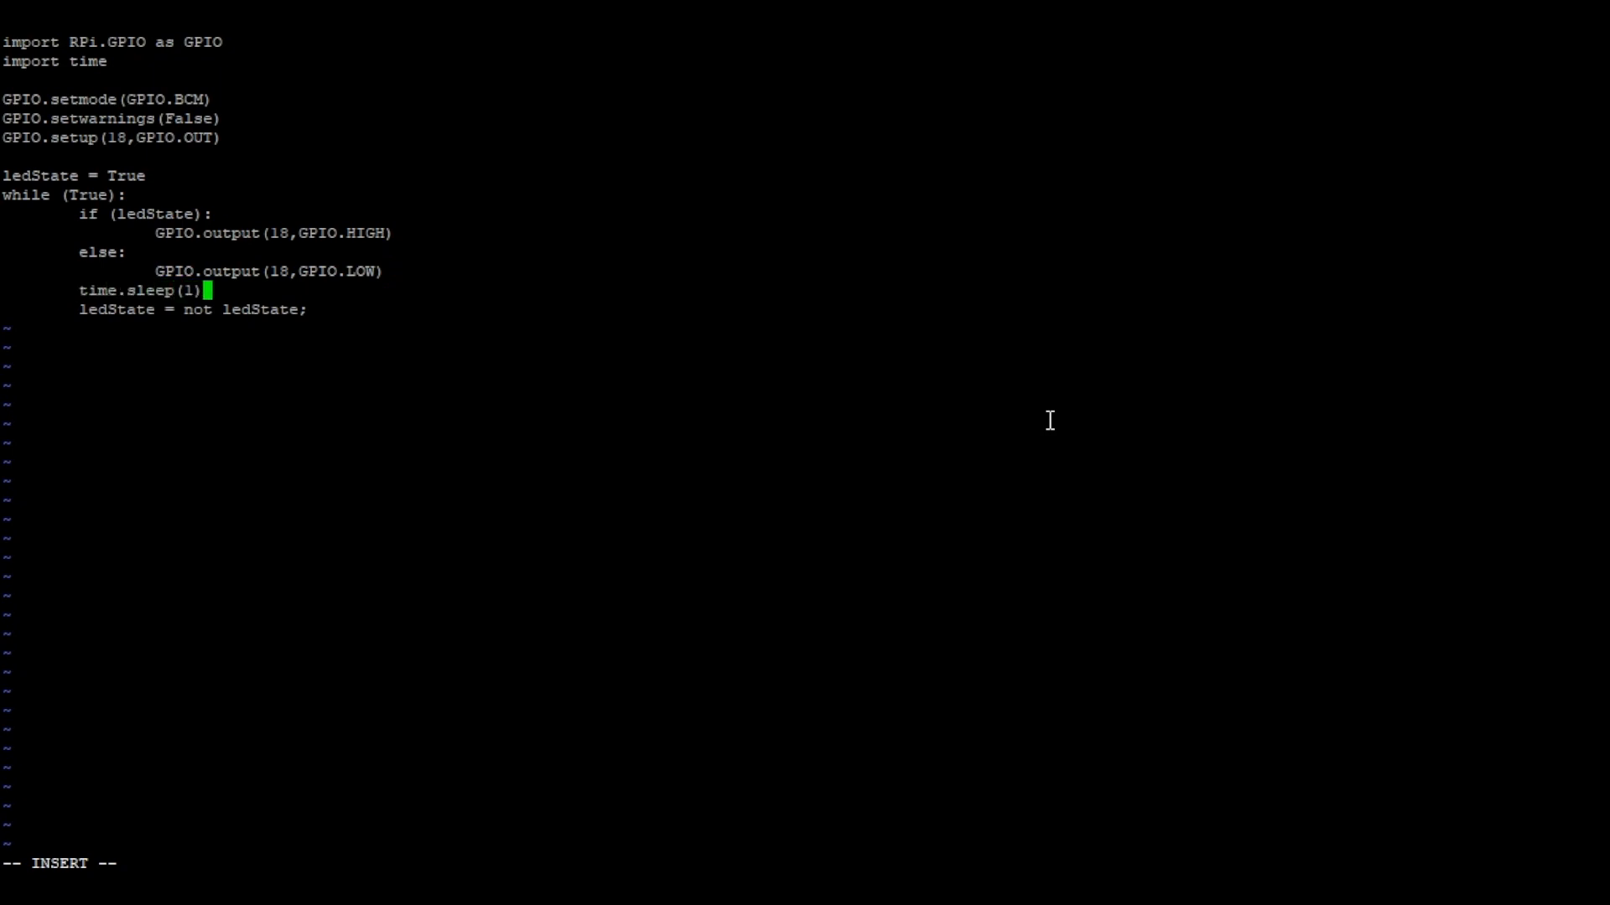
{"action": "type", "text": "print \""}
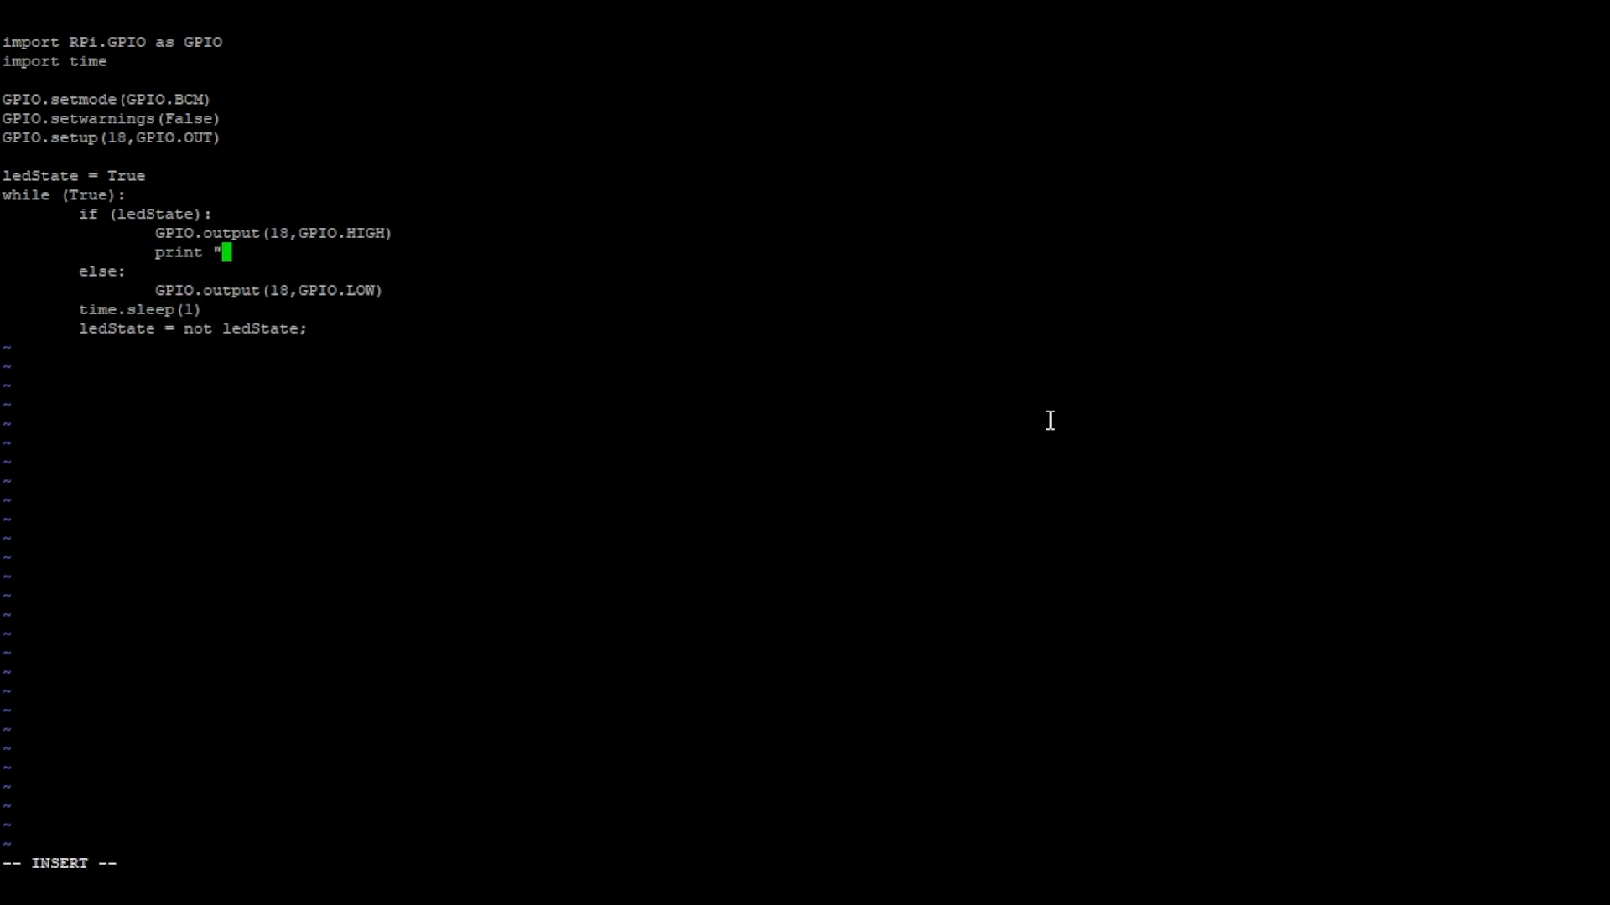